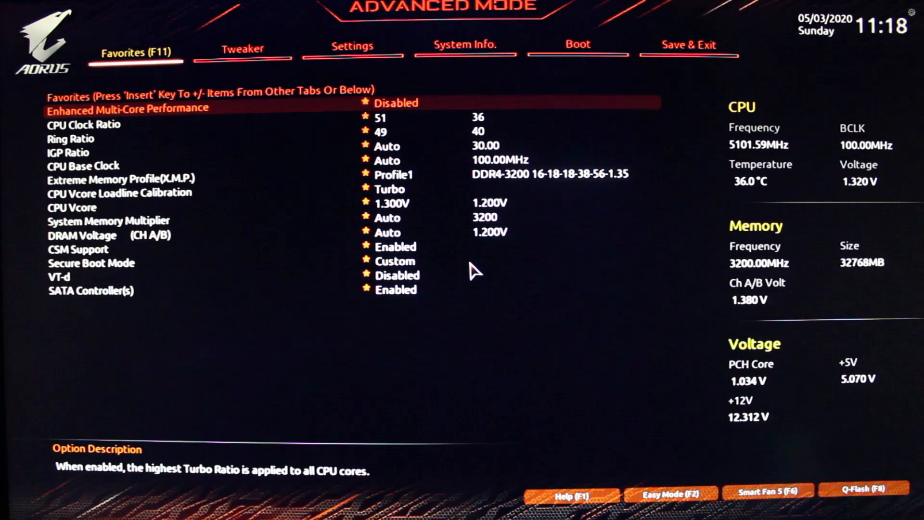
mouse_move(575, 279)
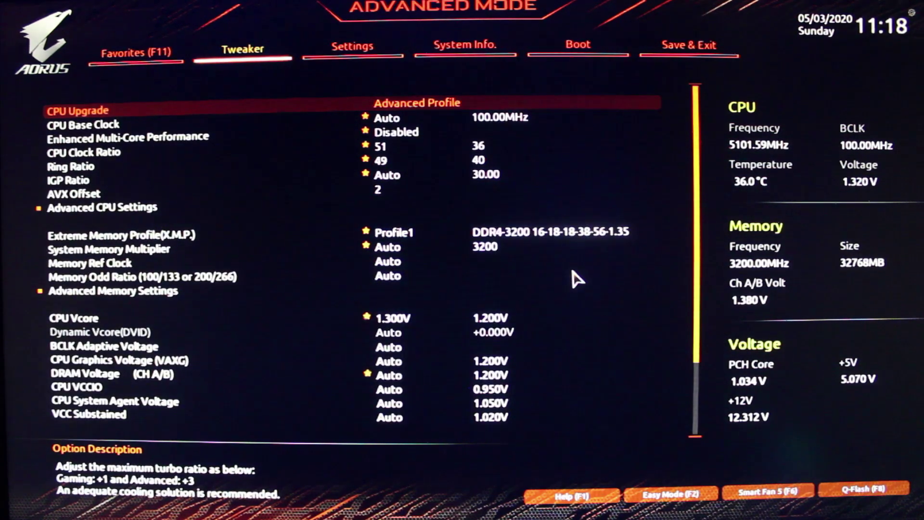
- Change CPU Upgrade from Advanced Profile to Default and return to Favorites
left_click(80, 110)
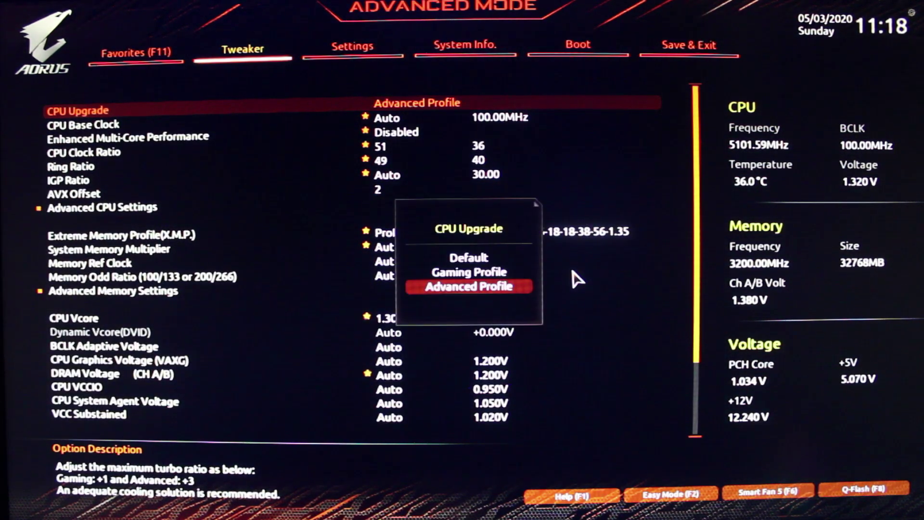
key("Up")
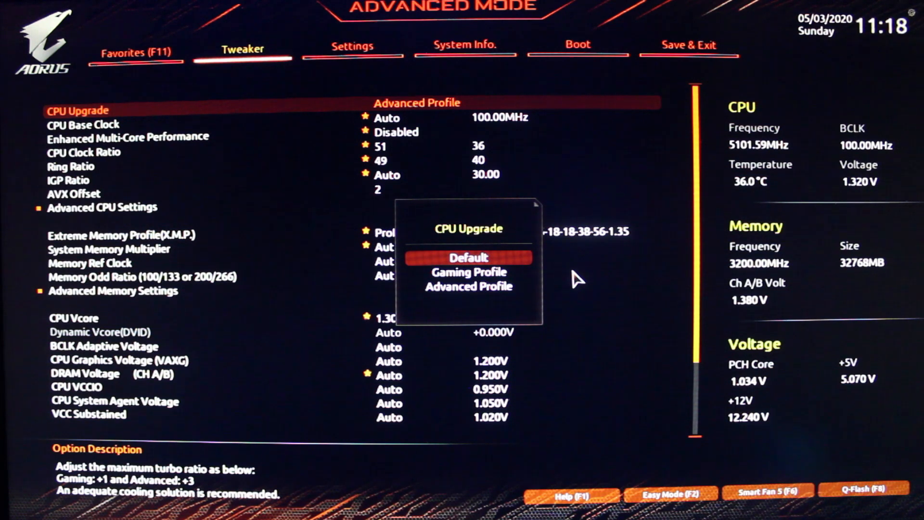
left_click(468, 257)
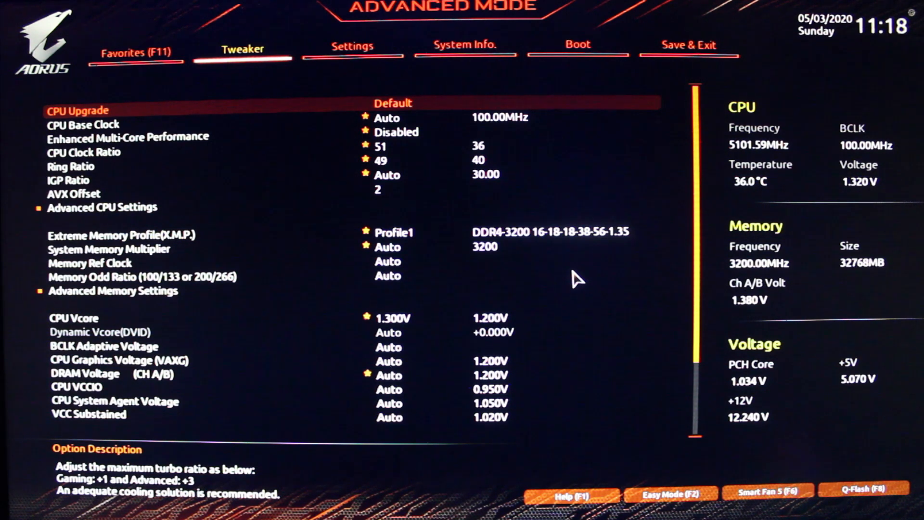
left_click(131, 52)
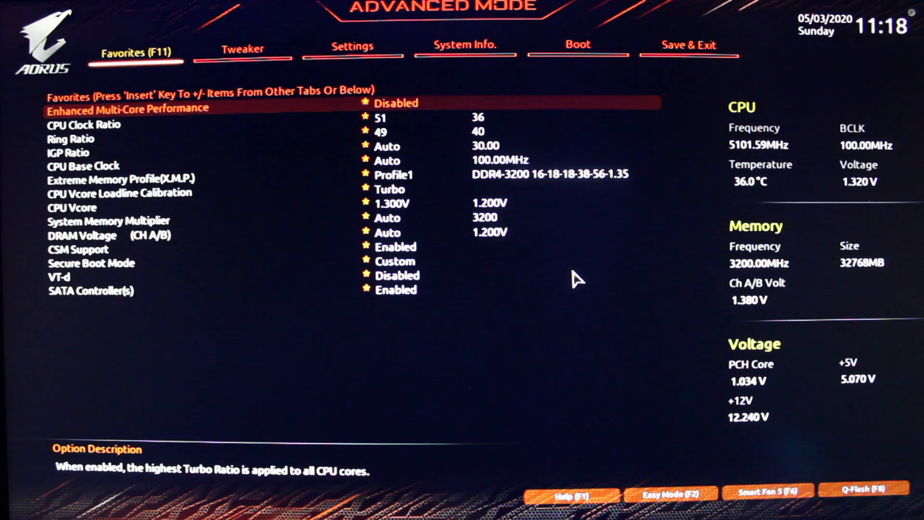
- Go to the Tweaker page and move to the Advanced CPU Settings entry
left_click(244, 48)
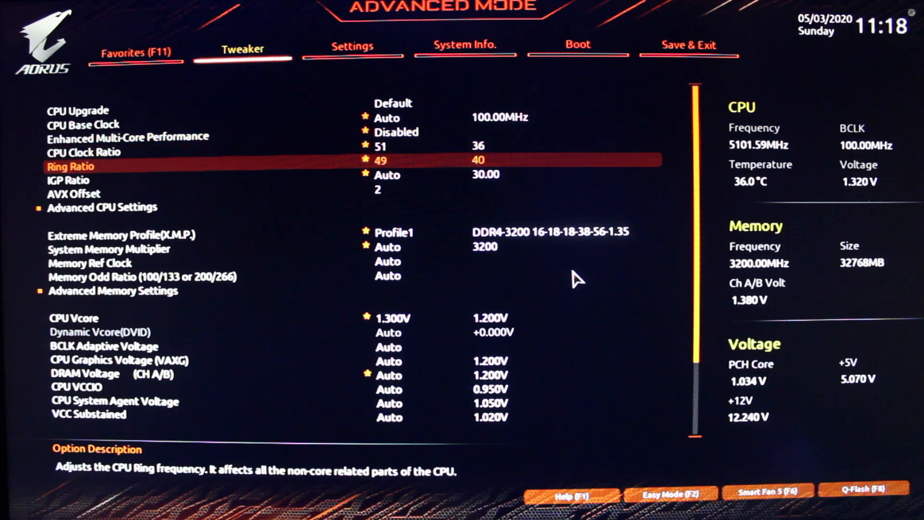
key("up")
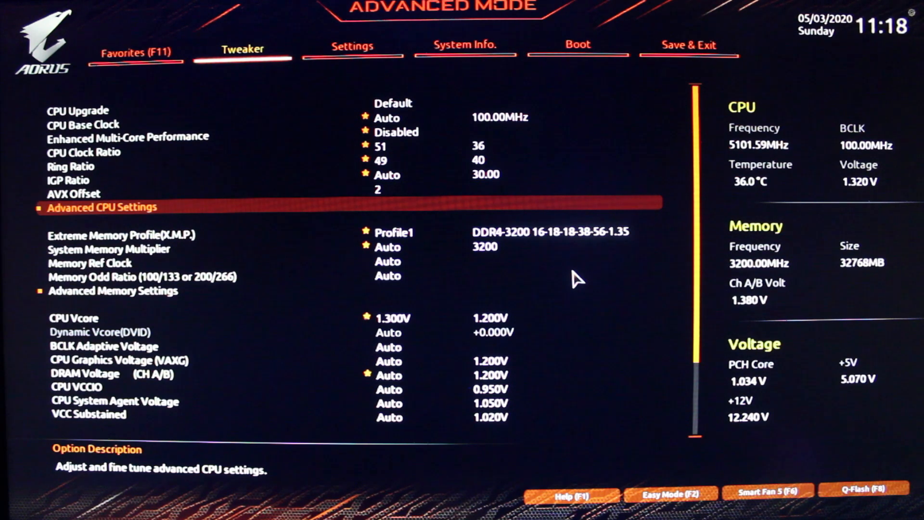
left_click(102, 207)
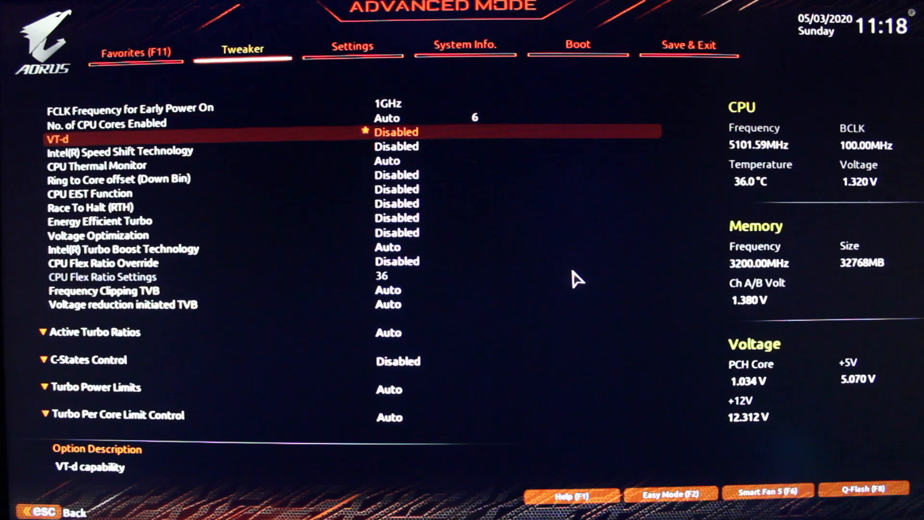
key("down")
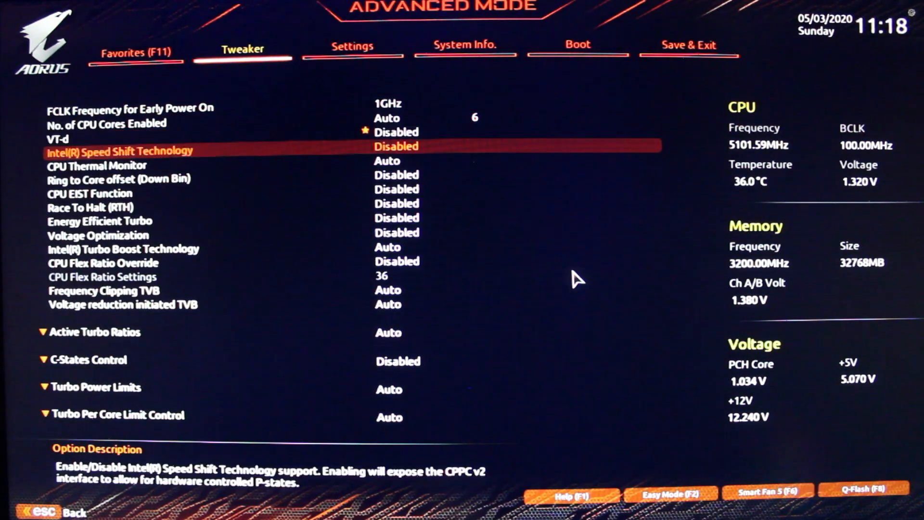
left_click(396, 146)
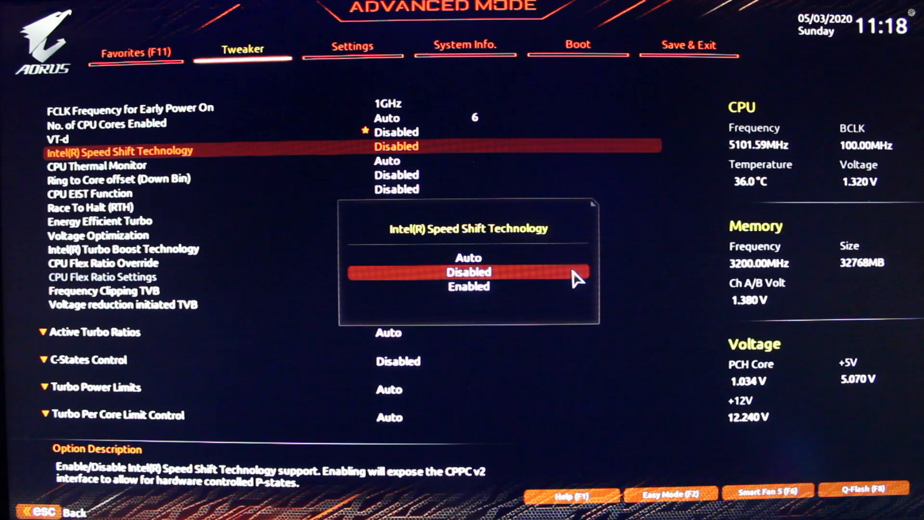
left_click(468, 272)
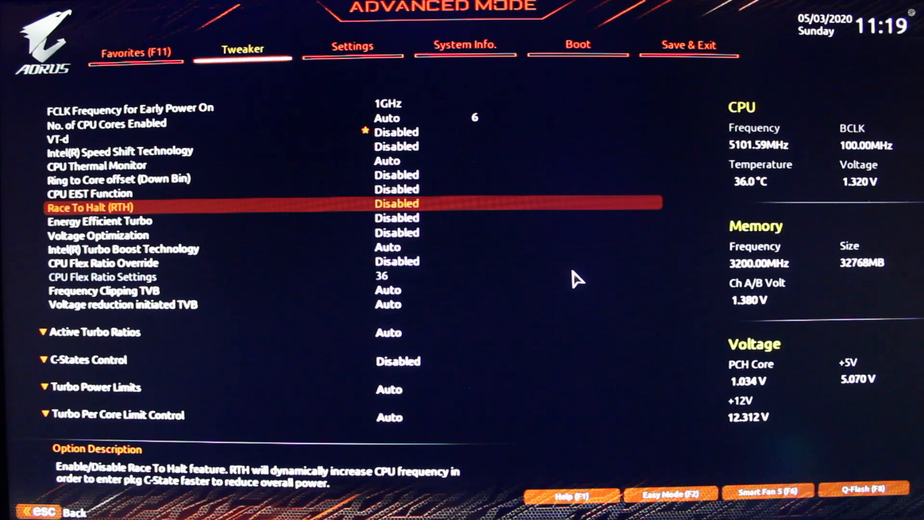
key("Down")
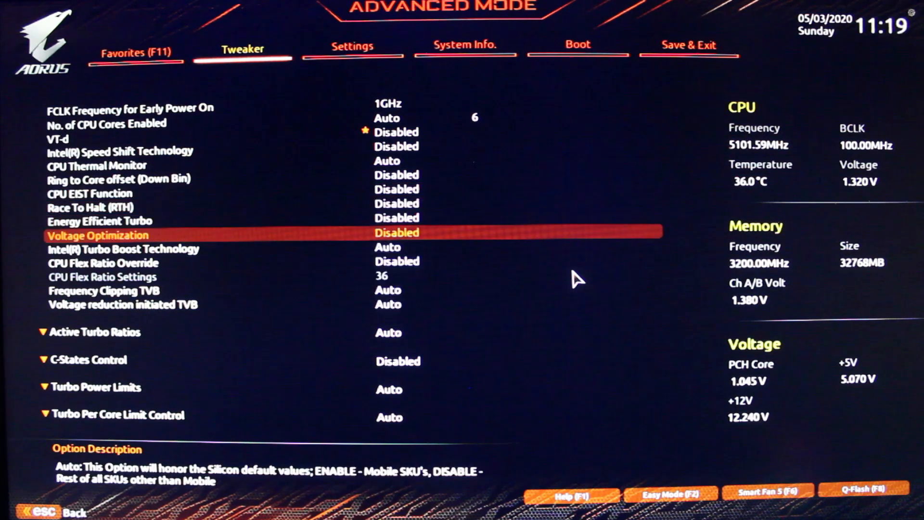
key("down")
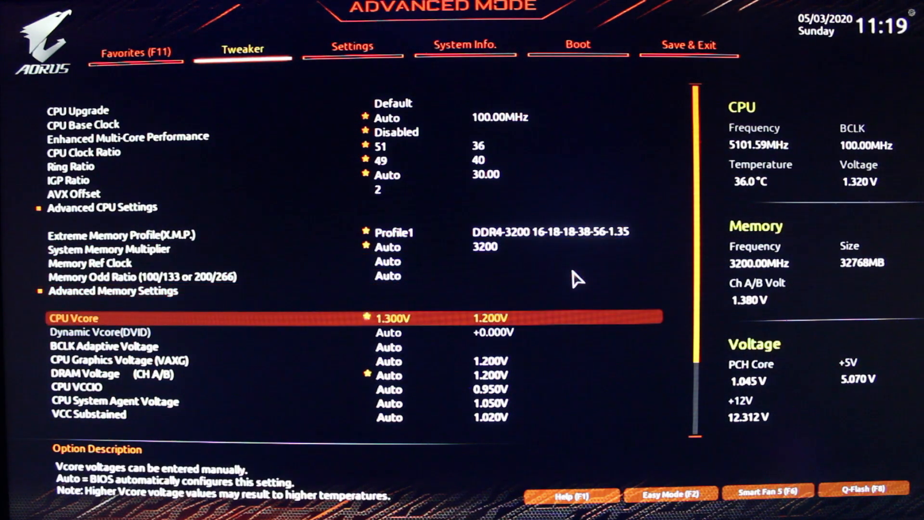
- Briefly check the Settings page, then return to the Favorites overview
left_click(135, 52)
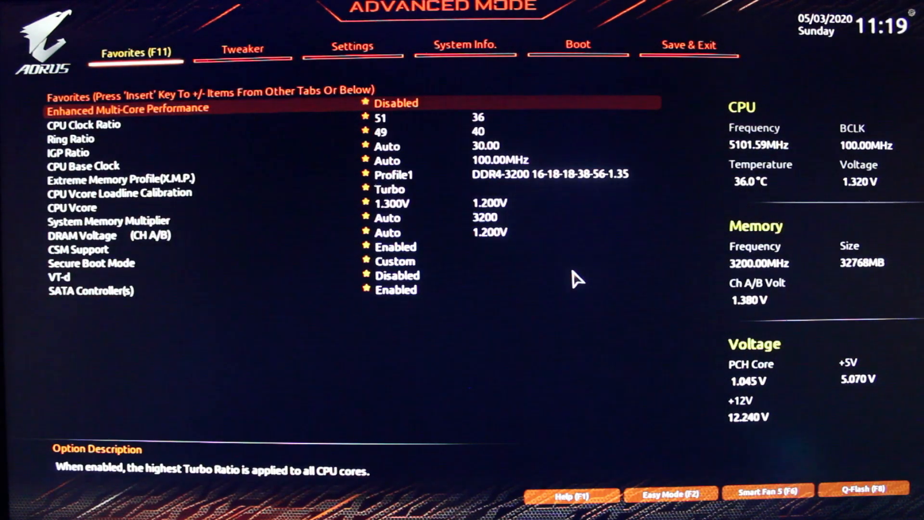
left_click(350, 47)
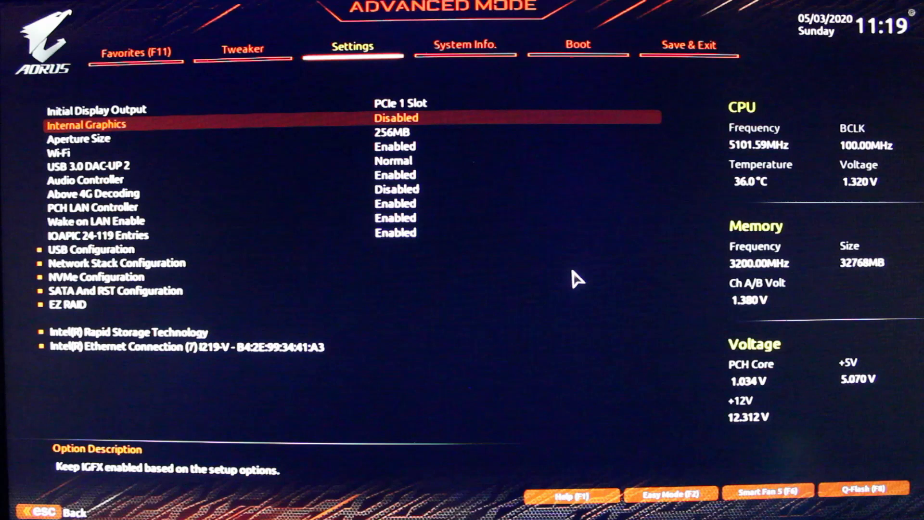
left_click(134, 52)
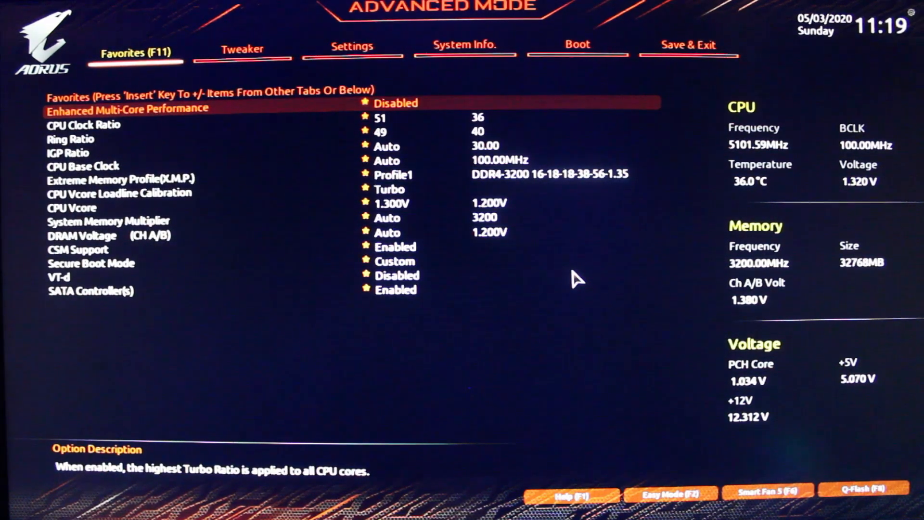
key("Down")
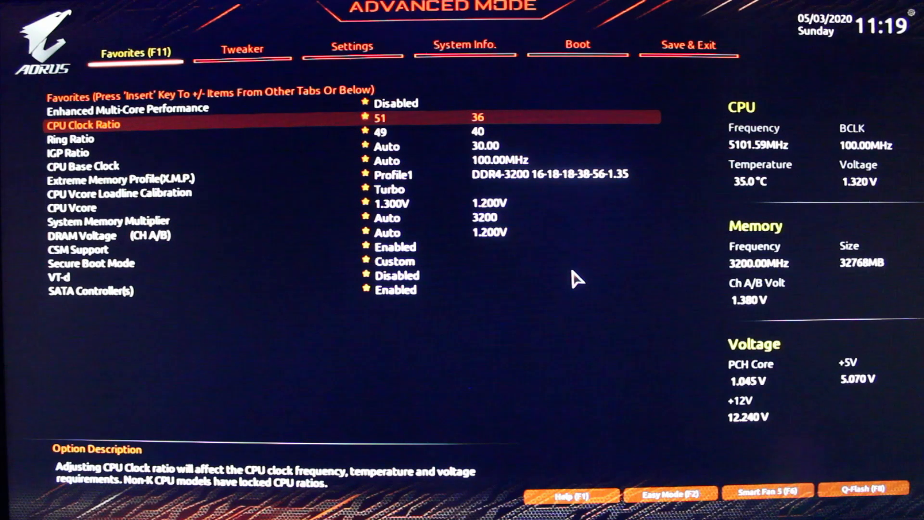
left_click(384, 117)
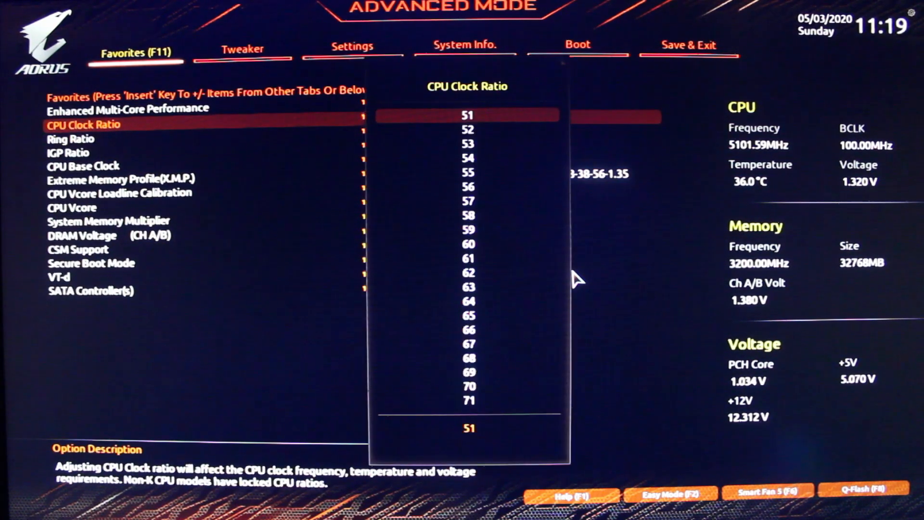
left_click(466, 115)
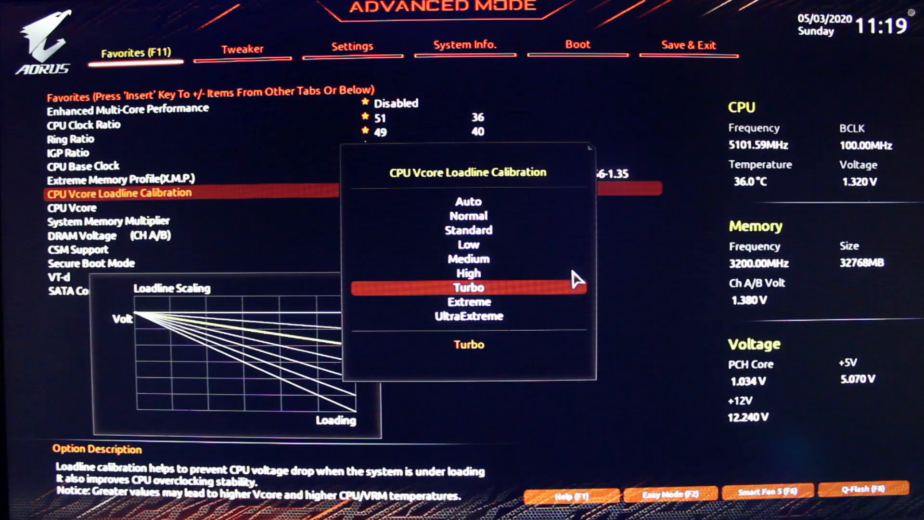
left_click(469, 287)
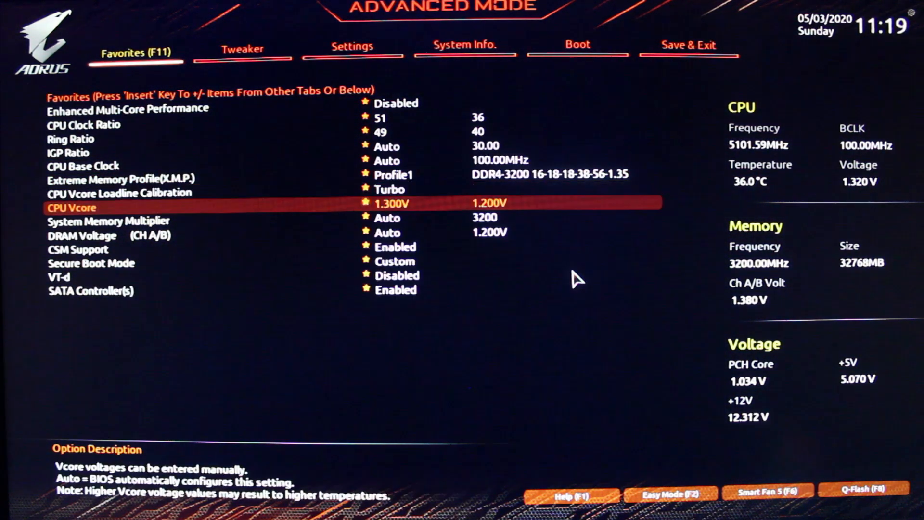
left_click(392, 203)
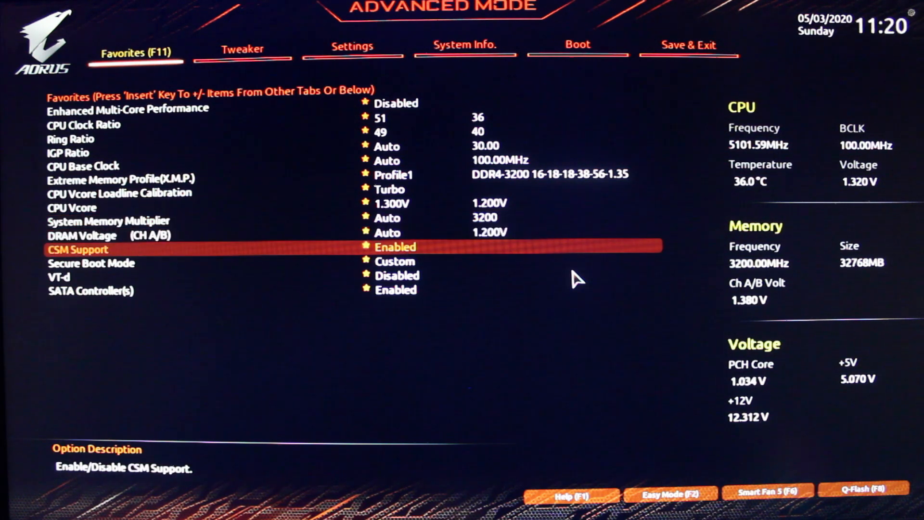
key("Down")
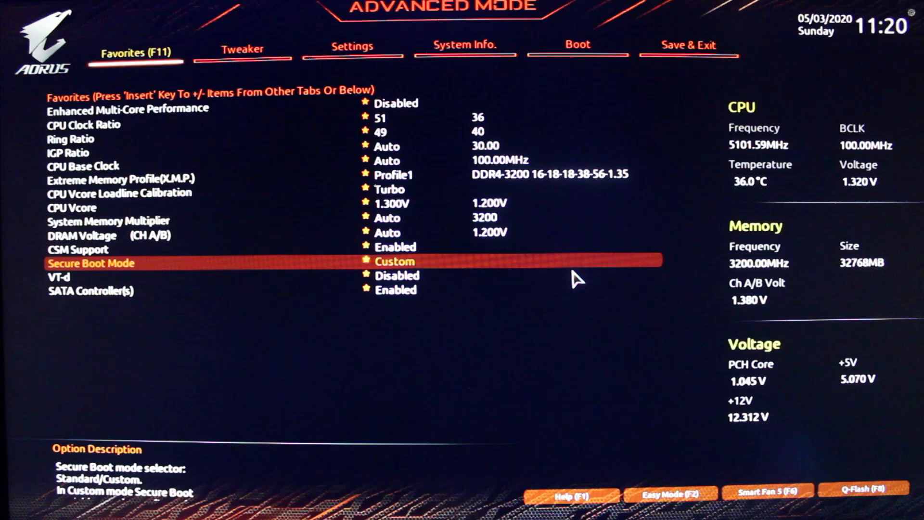